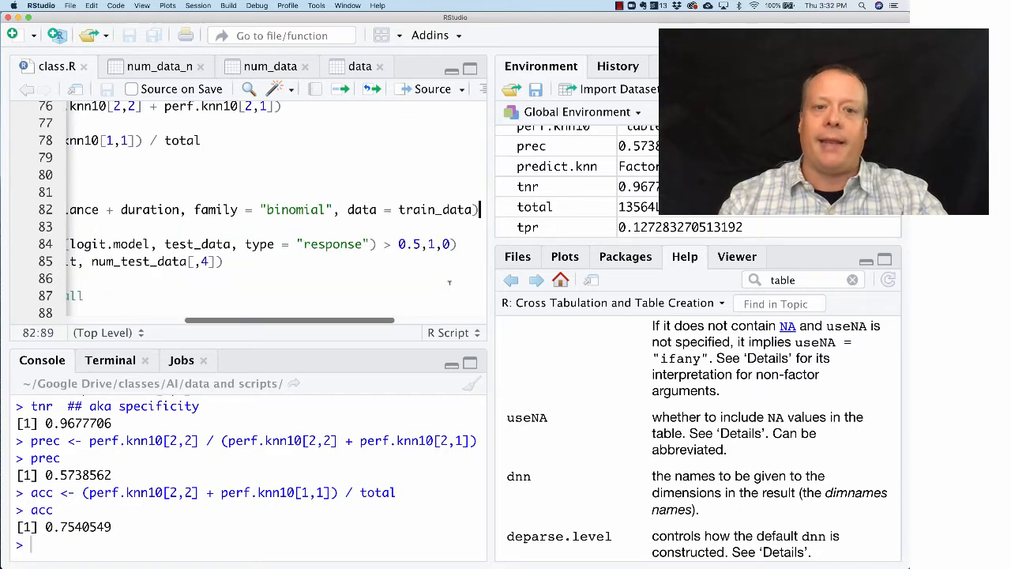
Inspect the glm formula line, highlighting the duration predictor.
left_click(456, 209)
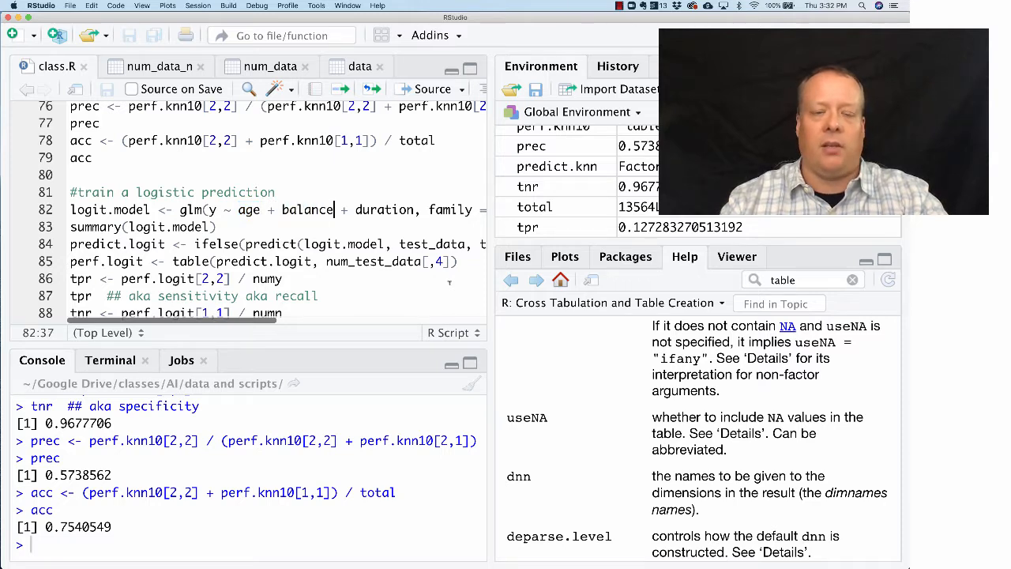
double_click(386, 209)
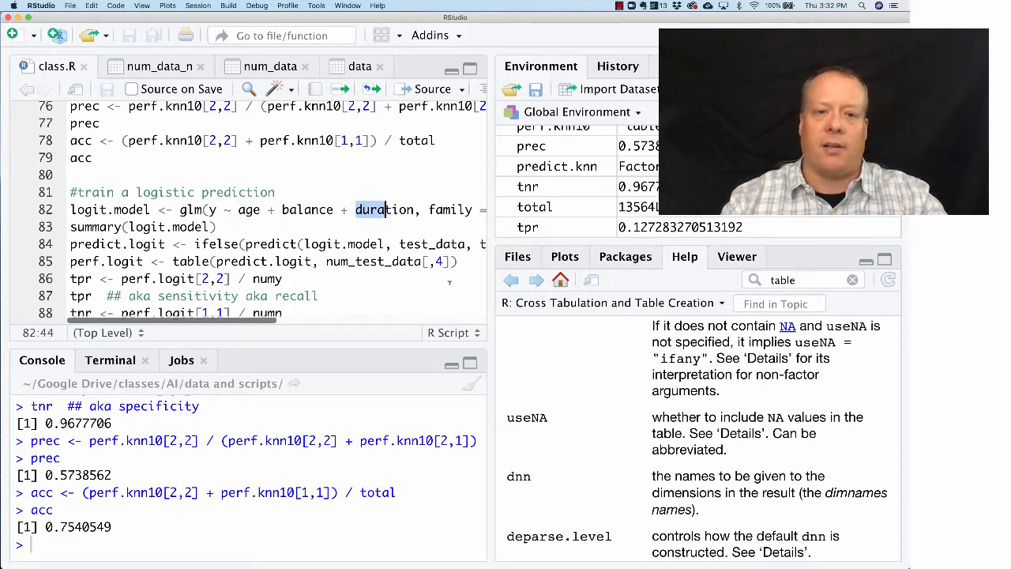
left_click(408, 209)
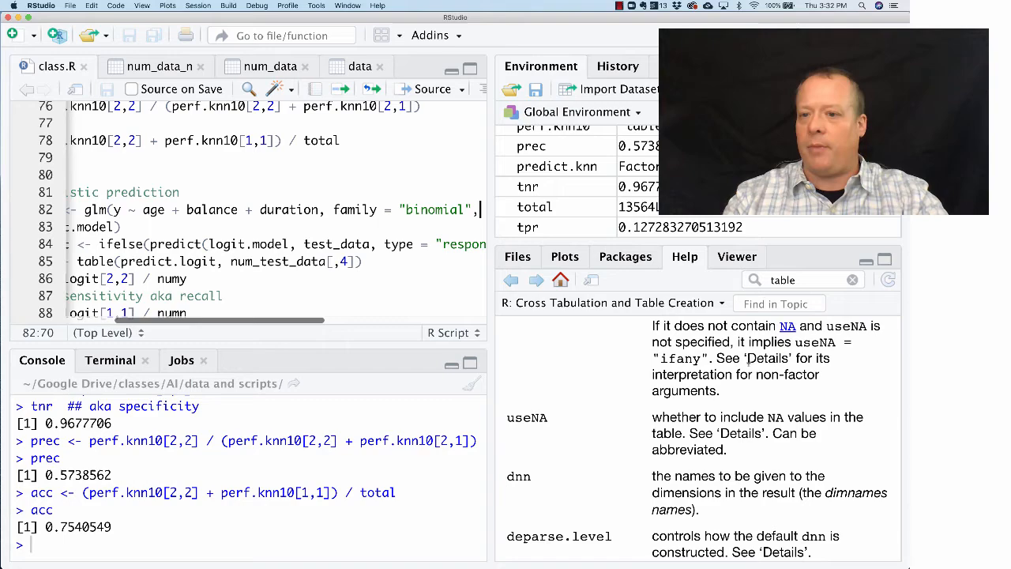
Look up glm in Help and read down to the family/binomial logit link documentation.
type("glm")
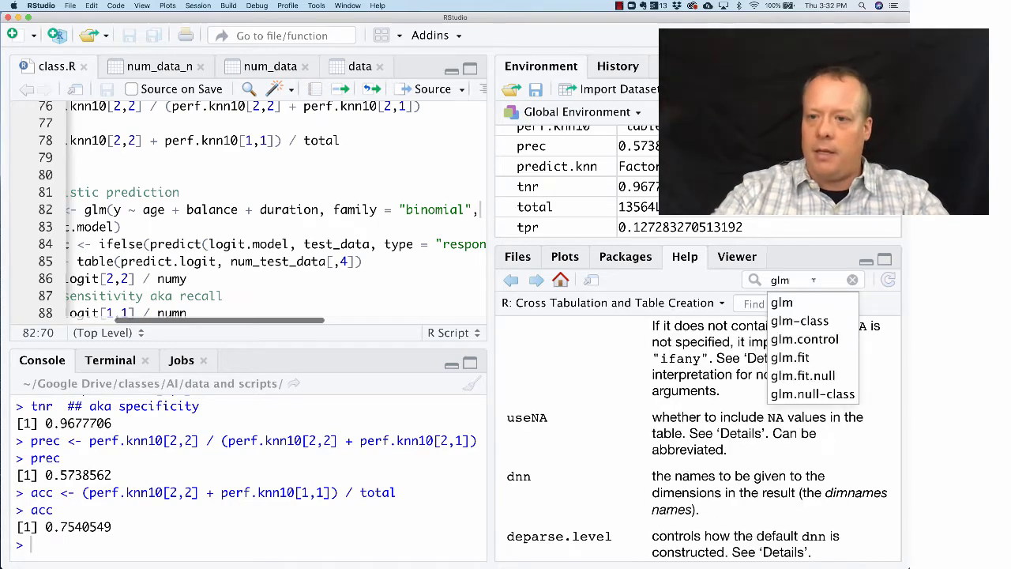
left_click(797, 357)
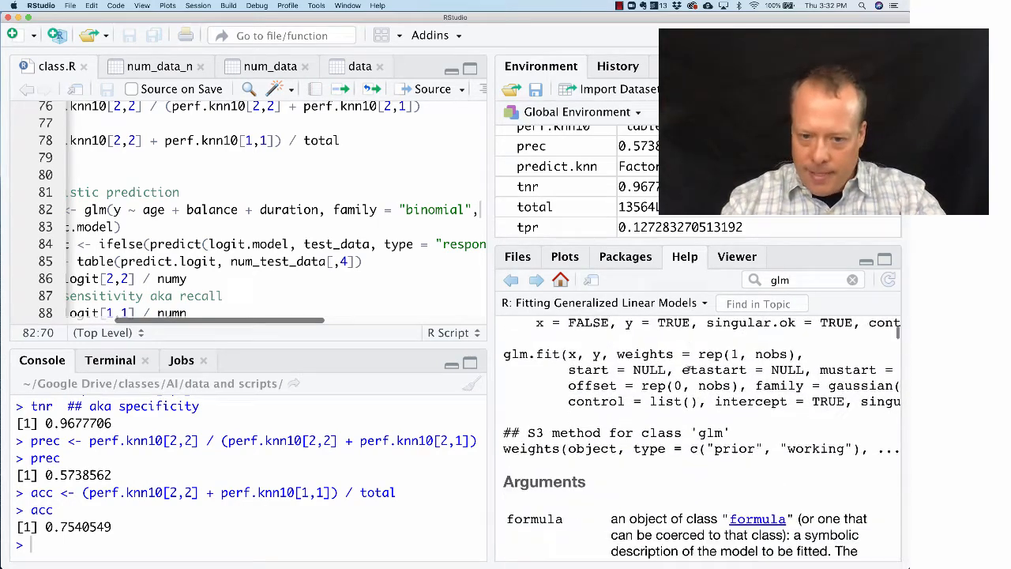
scroll("down", 3)
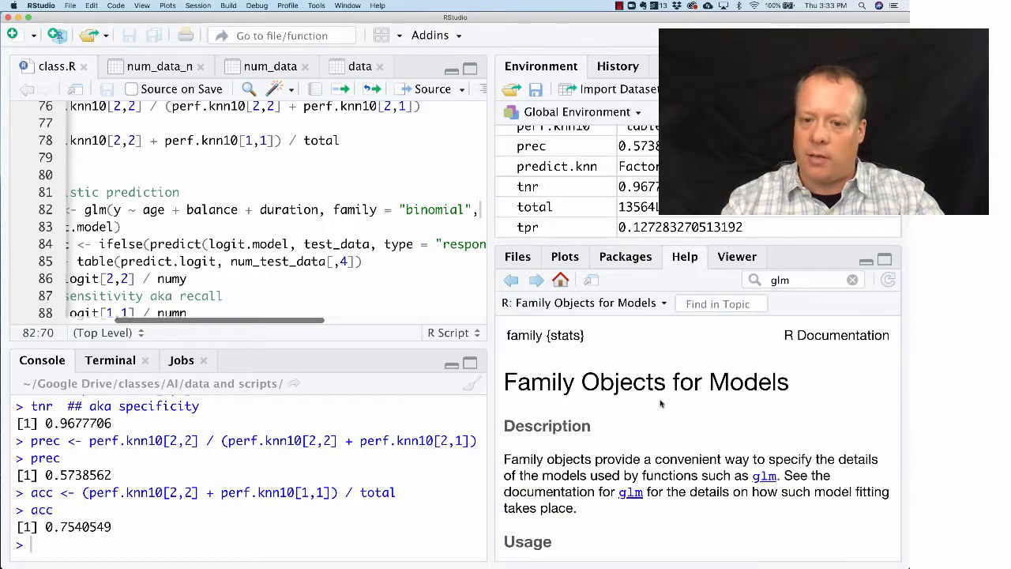
scroll("down", 3)
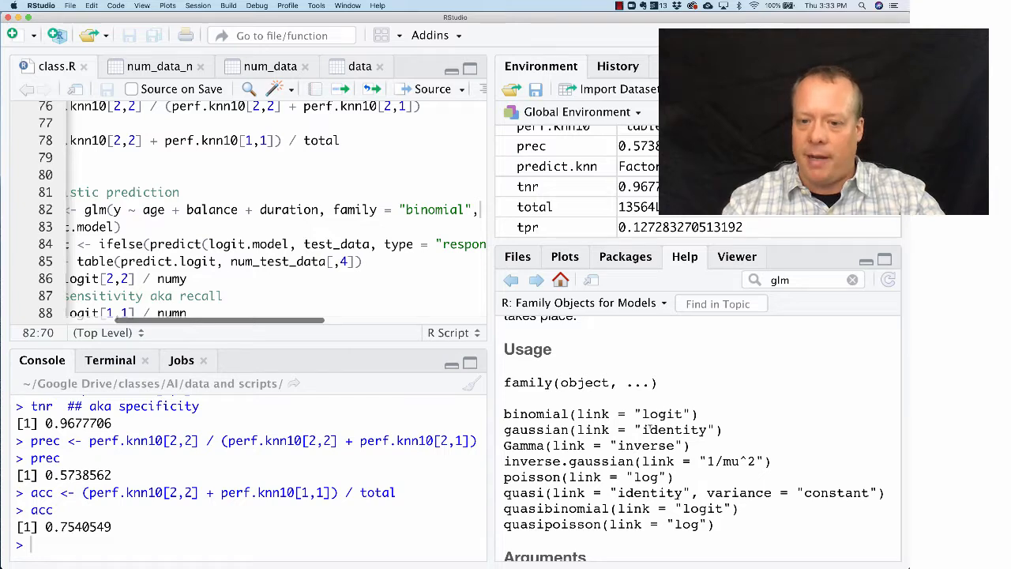
mouse_move(550, 370)
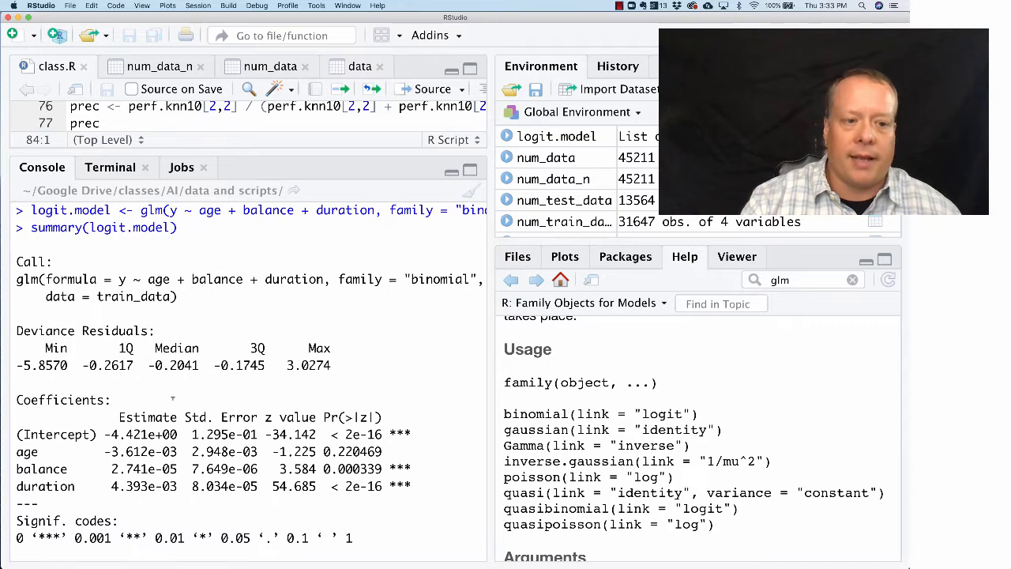
Review the fitted logit.model summary, highlighting the age, balance and duration coefficients.
scroll("down", 3)
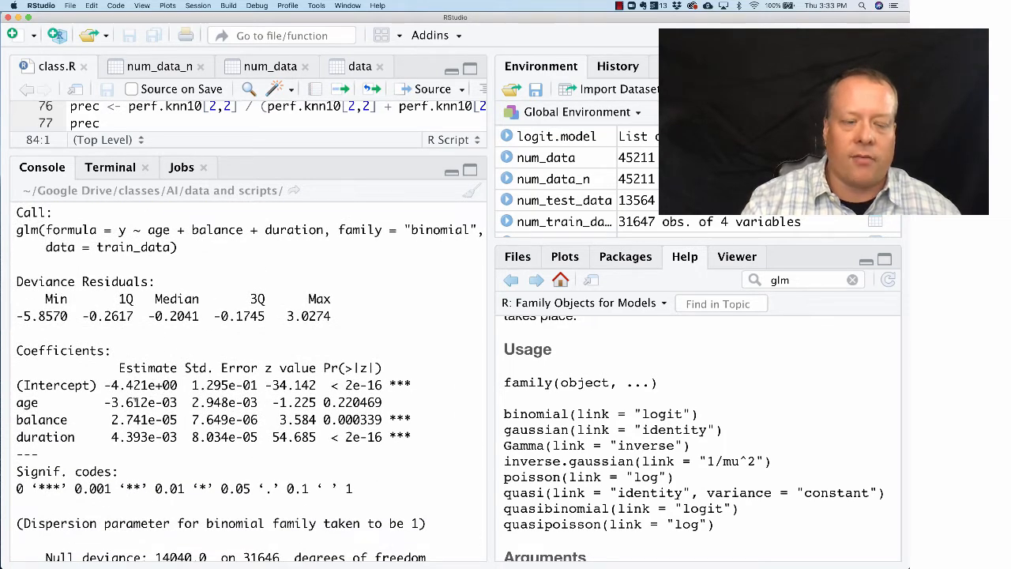
double_click(139, 403)
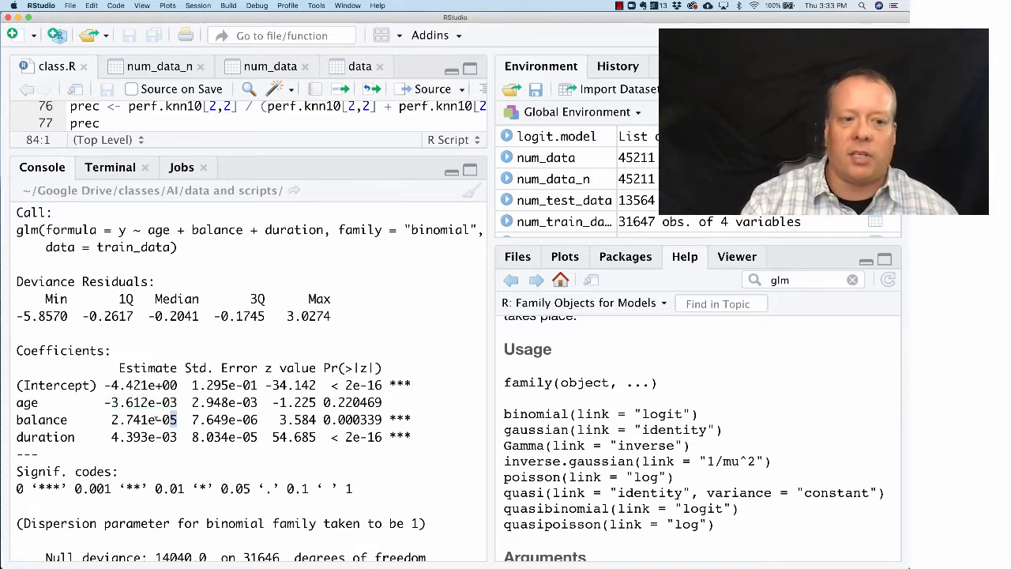
double_click(142, 420)
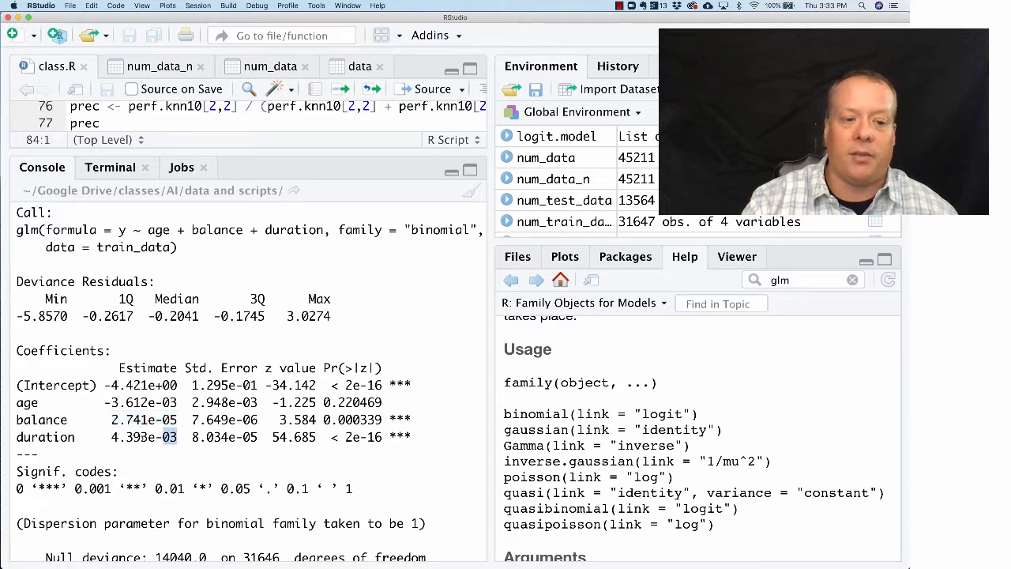
double_click(144, 436)
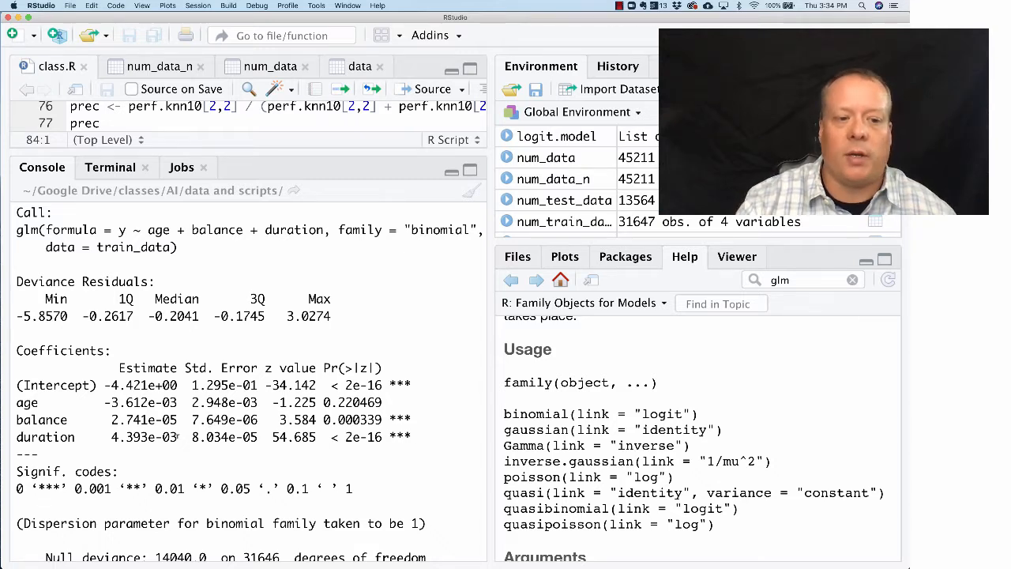
double_click(144, 436)
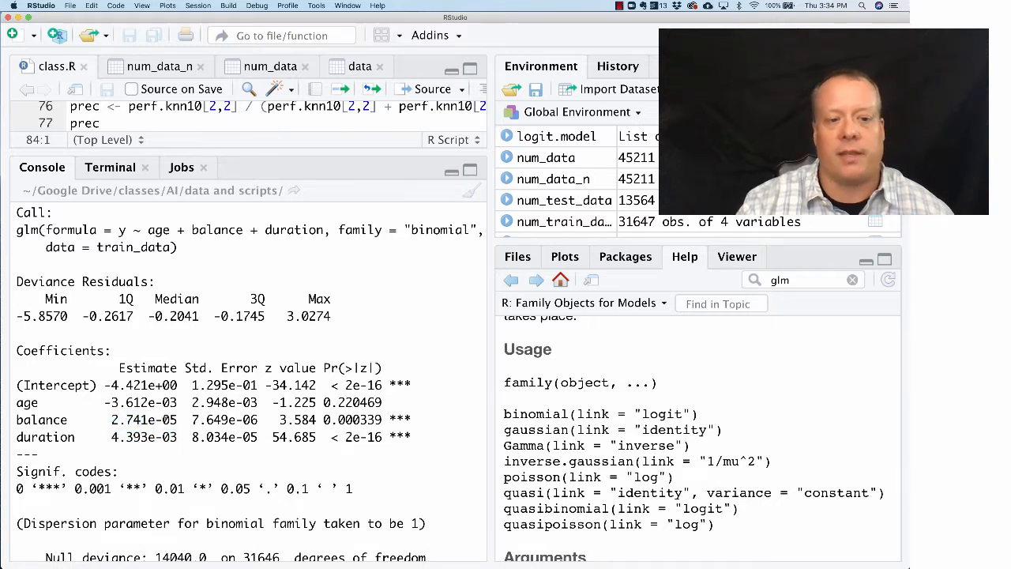
double_click(142, 437)
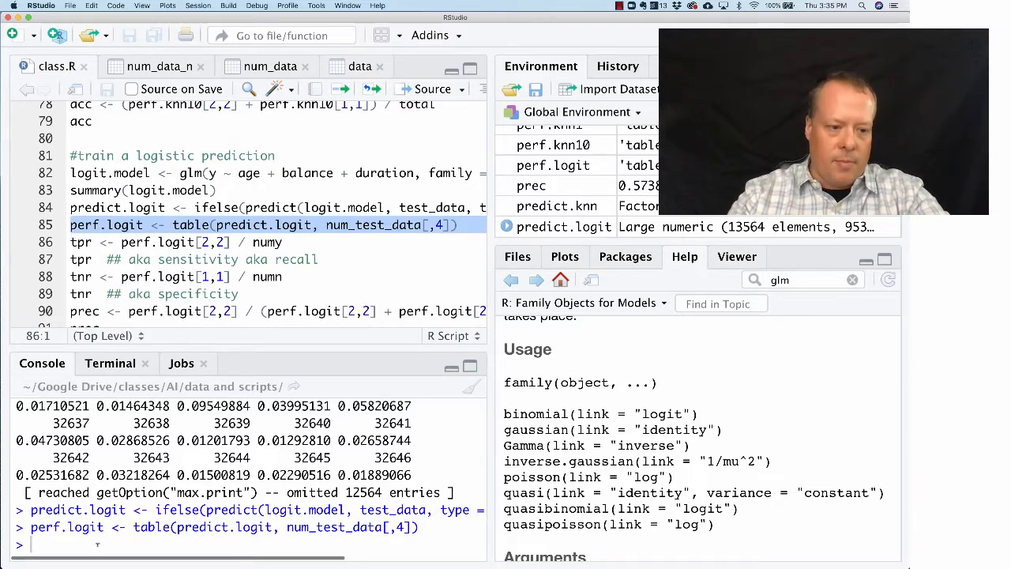
Print the perf.logit confusion table (10020, 3286 / 95, 163) in the Console.
type("perf.logit")
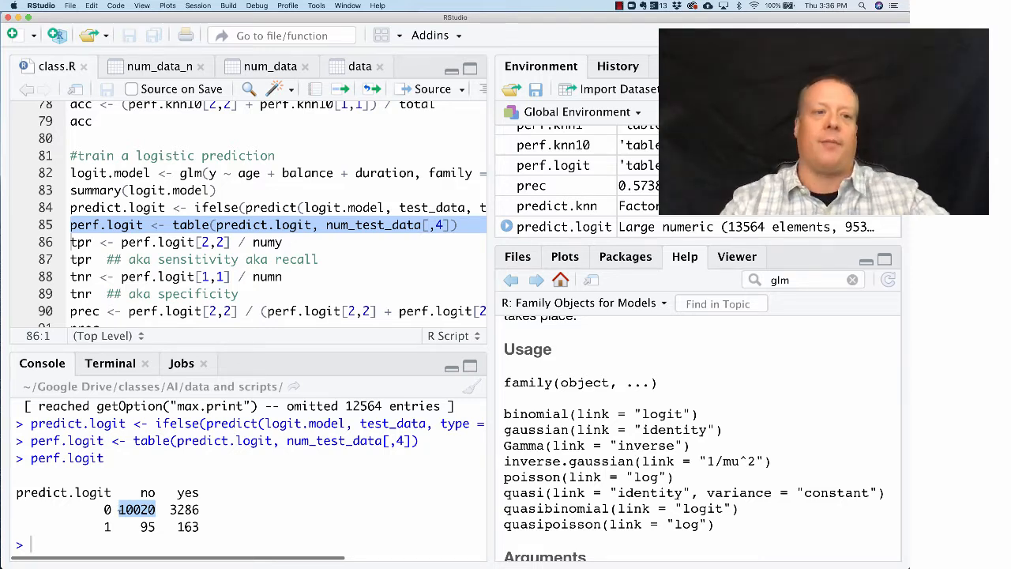
left_click(176, 242)
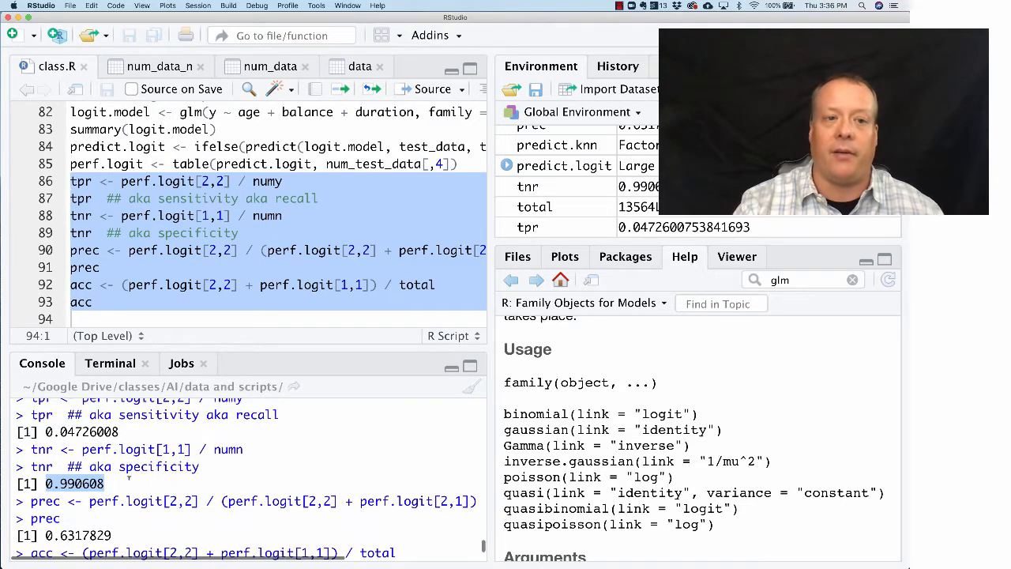
Run the recall, specificity and precision calculations for the logistic model.
scroll("down", 3)
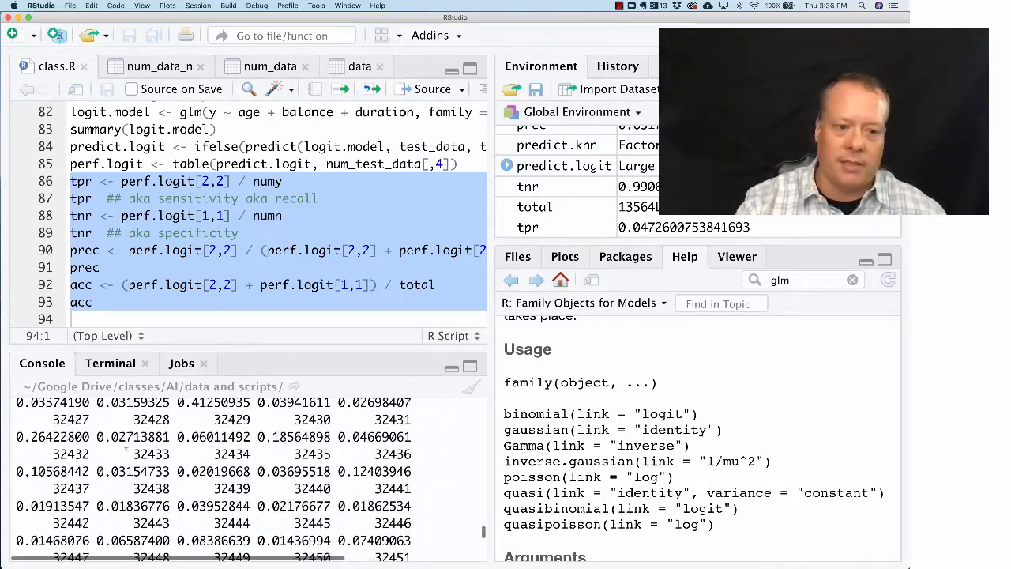
Compare logistic accuracy 0.7507372 with the recomputed kNN10 accuracy 0.7540549.
scroll("down", 3)
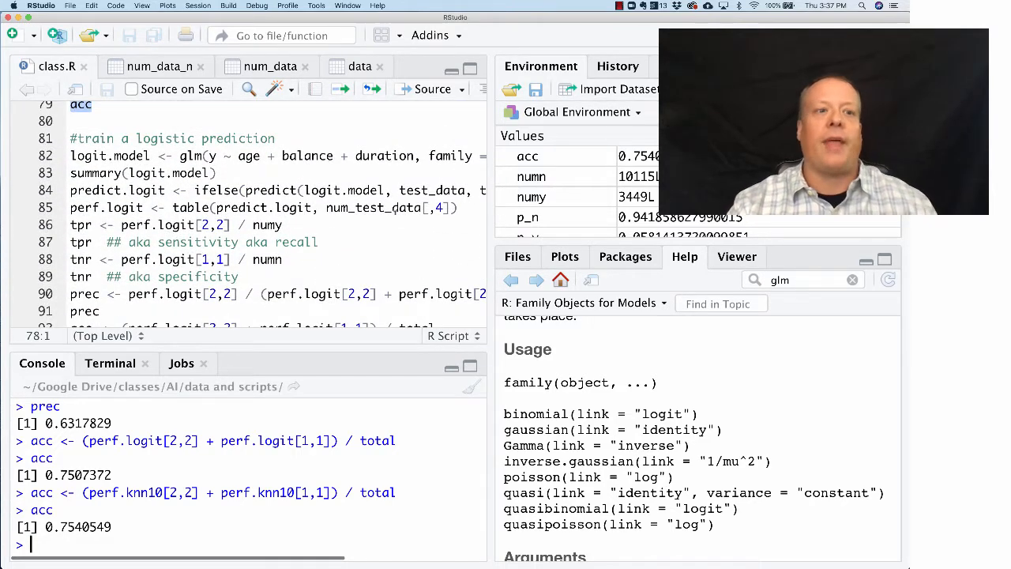
scroll("down", 3)
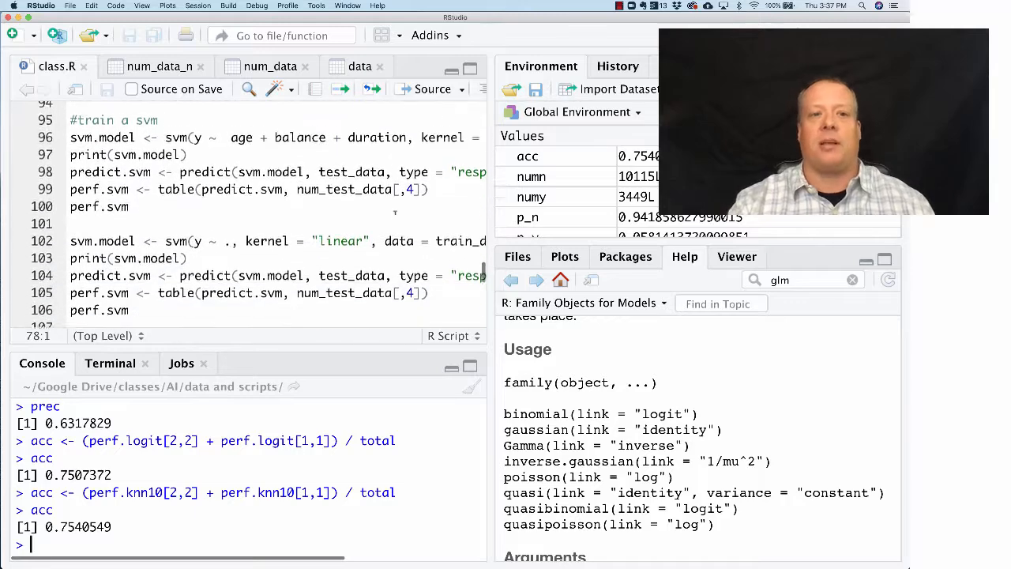